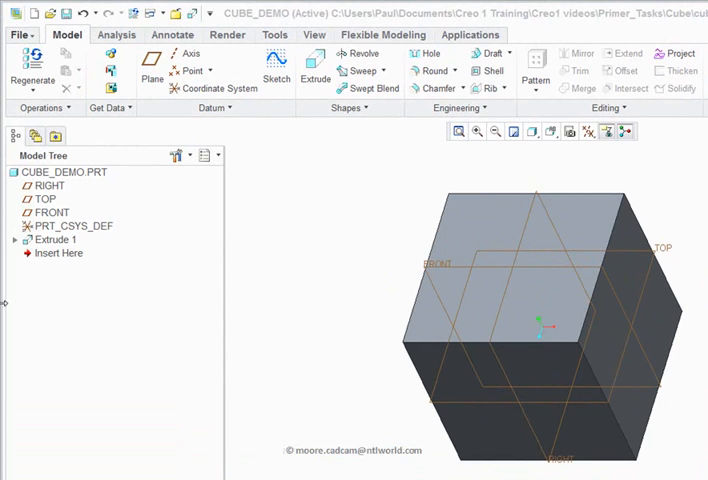
# Delete the existing Extrude 1 cube feature from the Model Tree
pyautogui.click(55, 239)
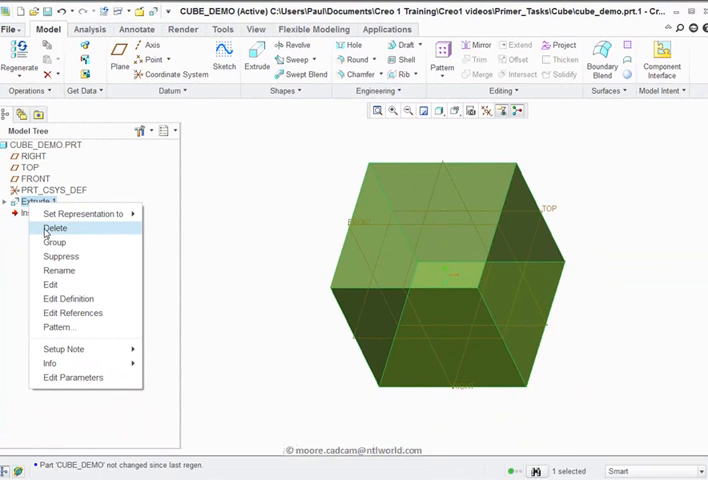
pyautogui.click(54, 227)
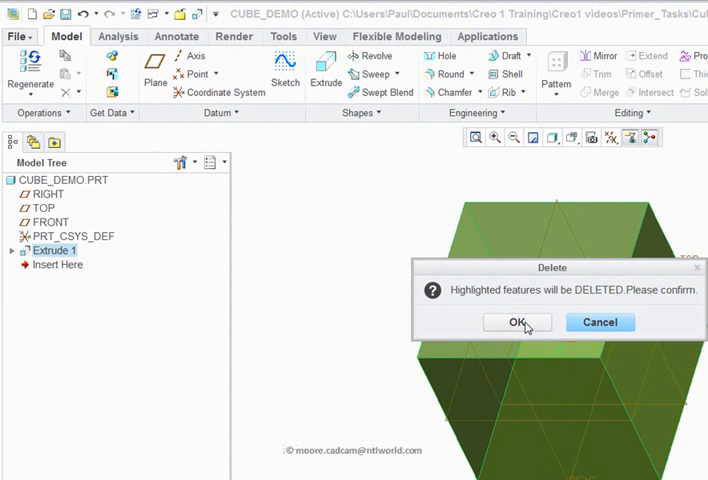
pyautogui.click(517, 321)
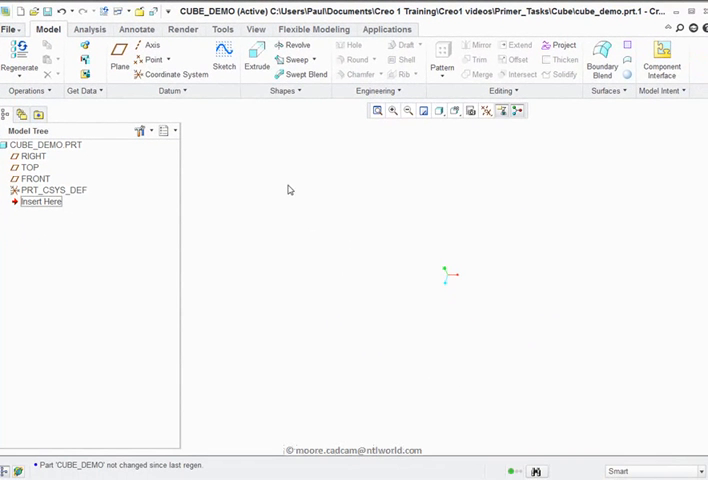
pyautogui.moveTo(256, 60)
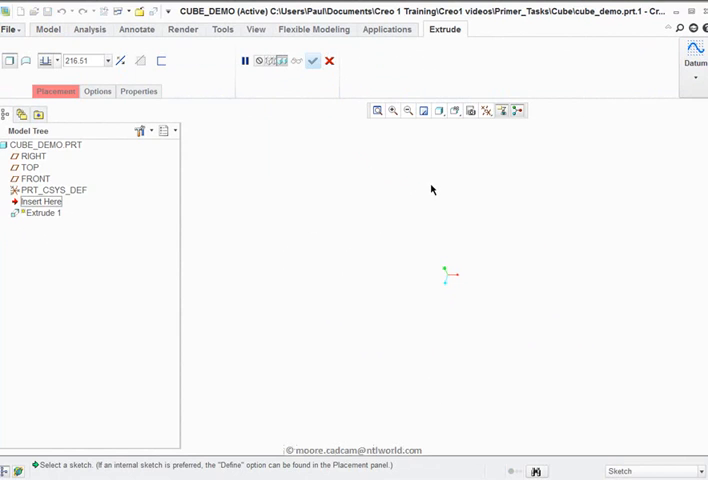
# Start a new extrusion and place its sketch on the FRONT datum plane
pyautogui.click(574, 101)
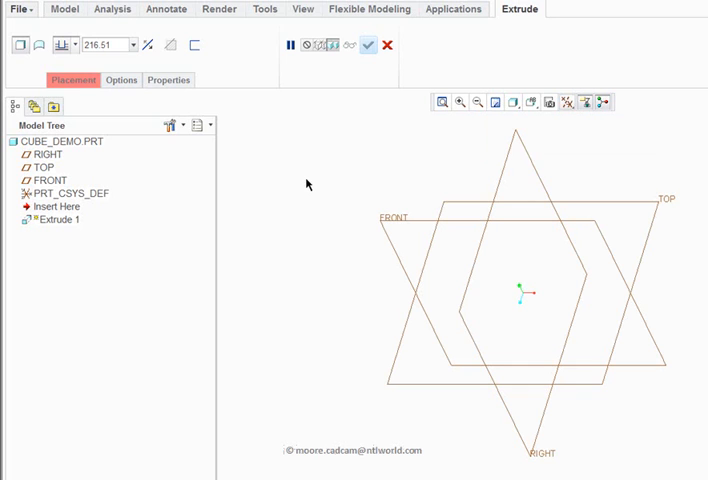
pyautogui.moveTo(360, 151)
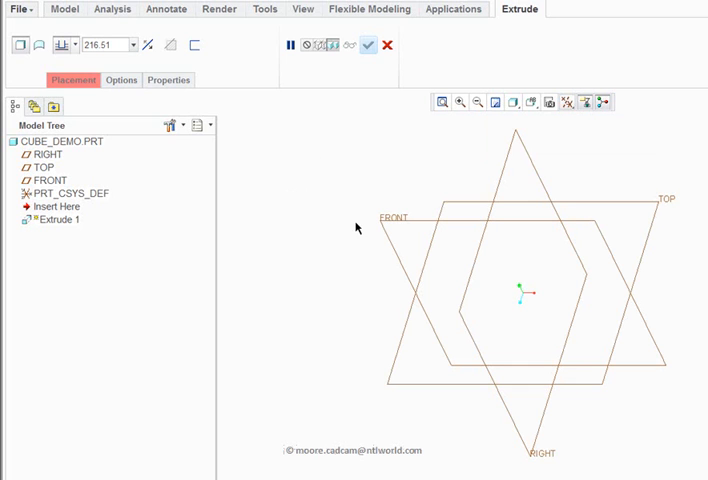
pyautogui.moveTo(392, 219)
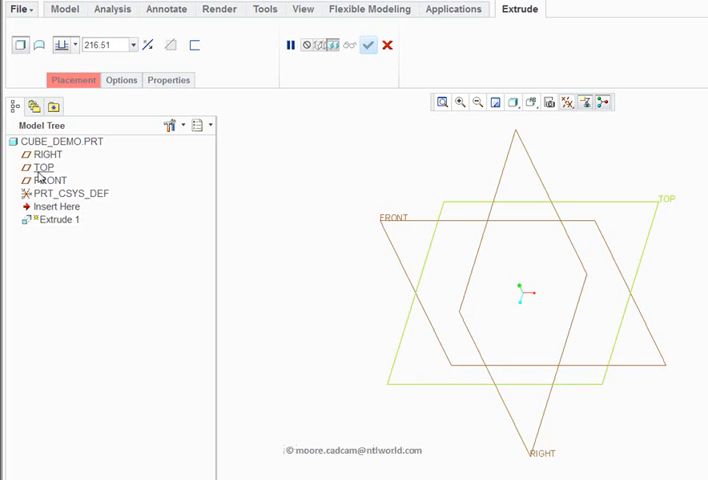
pyautogui.moveTo(38, 177)
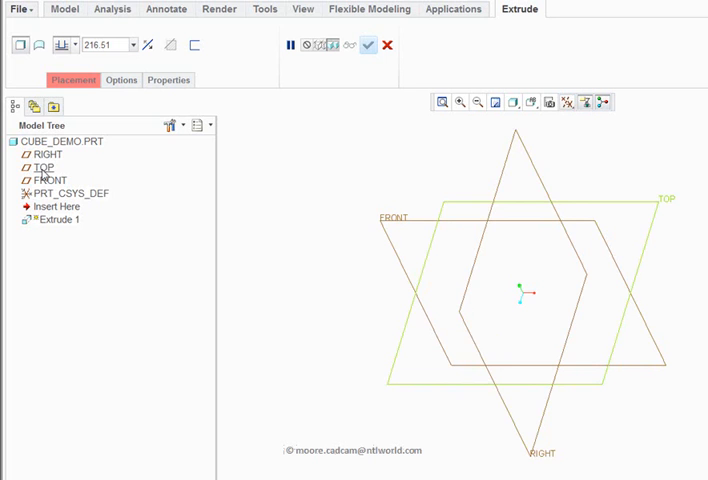
pyautogui.click(48, 154)
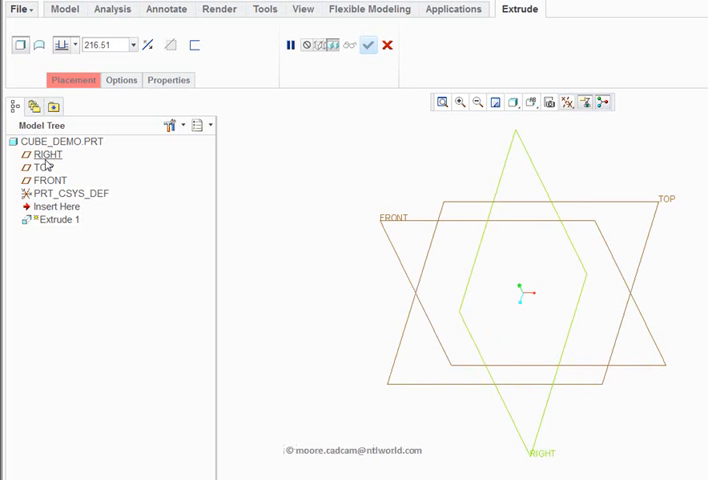
pyautogui.click(385, 218)
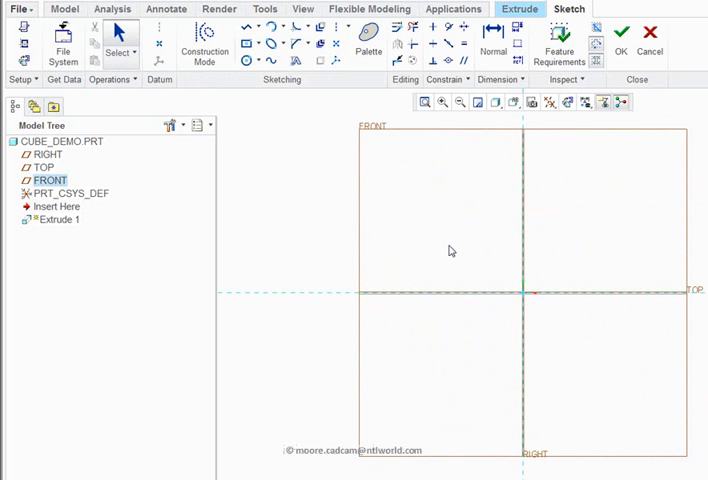
pyautogui.moveTo(575, 186)
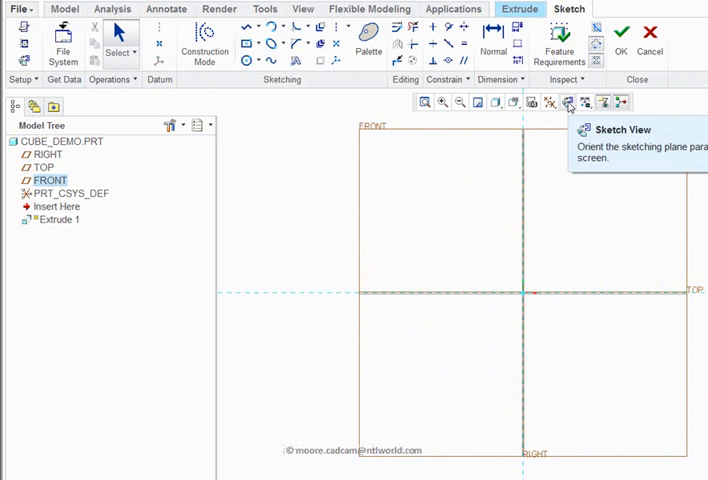
pyautogui.moveTo(564, 234)
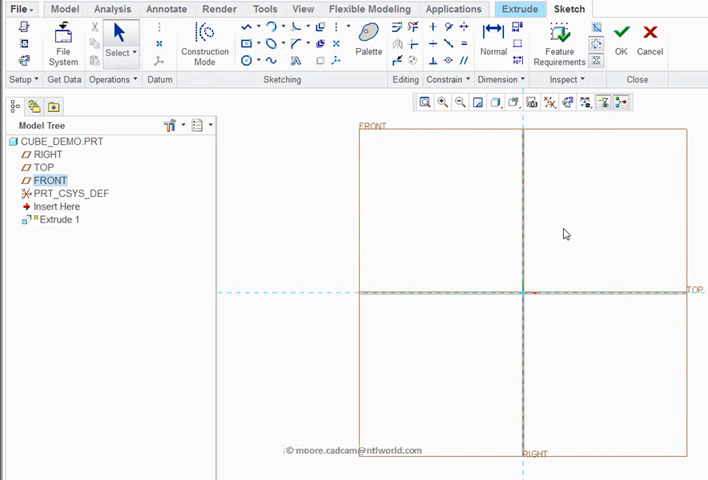
pyautogui.moveTo(310, 263)
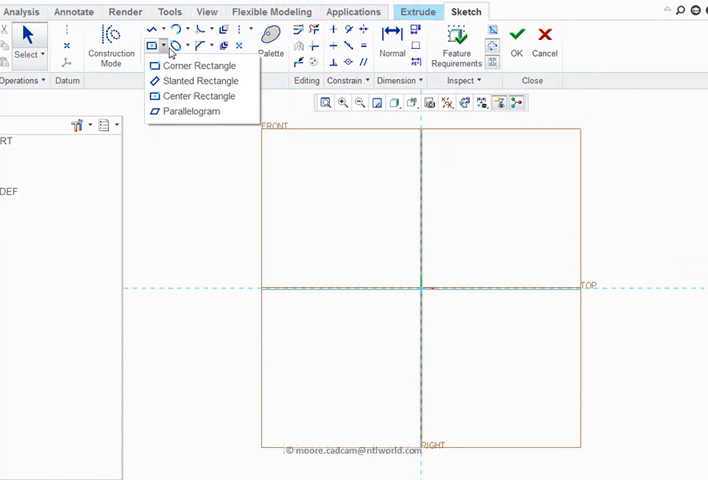
pyautogui.moveTo(190, 95)
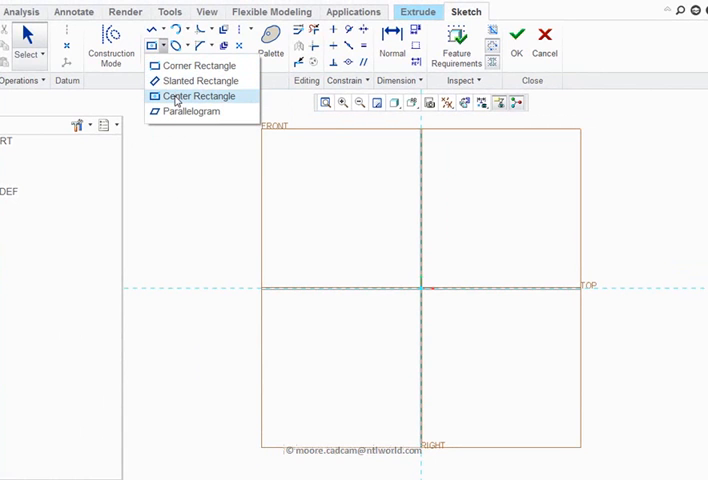
# Draw a 265.43-wide center rectangle centred on the sketch origin
pyautogui.click(196, 95)
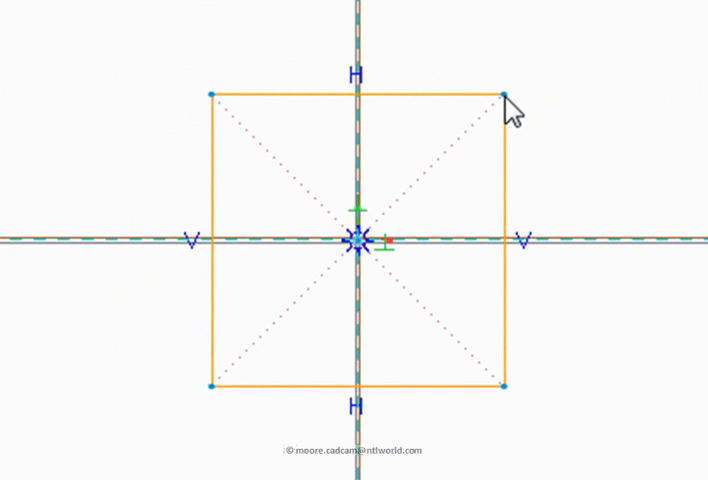
pyautogui.moveTo(512, 110)
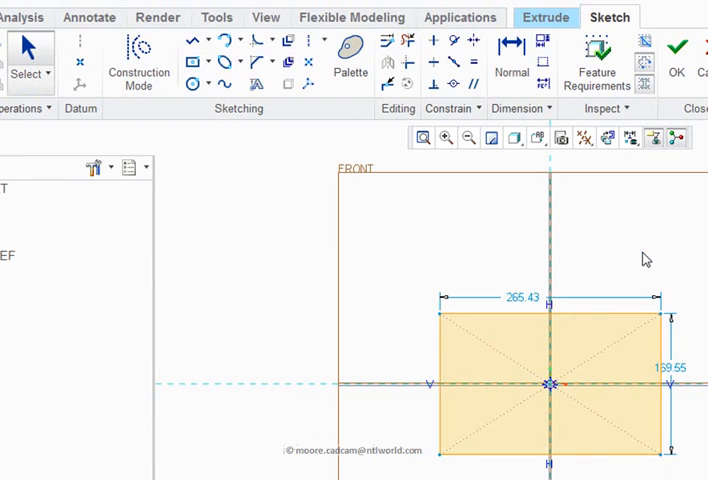
pyautogui.moveTo(170, 112)
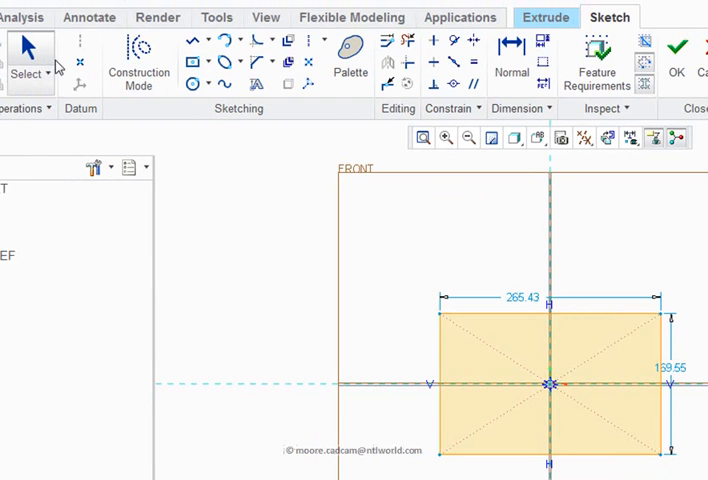
pyautogui.moveTo(29, 58)
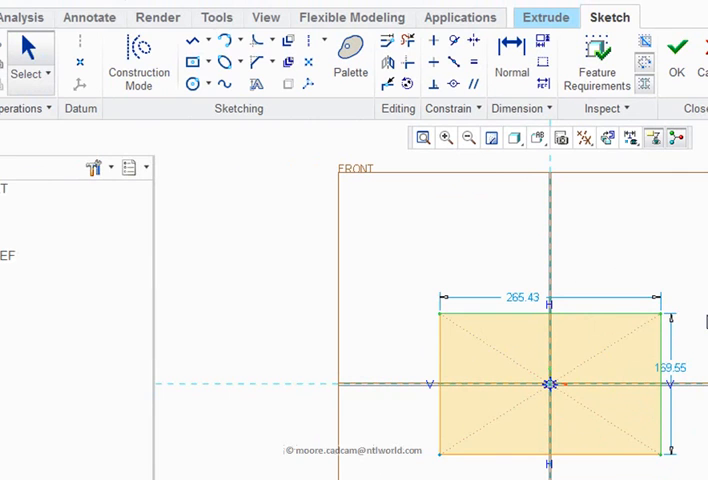
# Apply an Equal constraint to the rectangle's sides to make it a square
pyautogui.rightClick(545, 385)
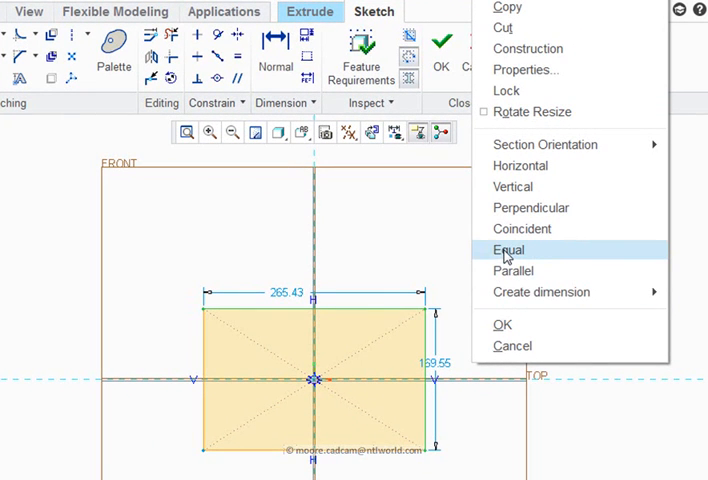
pyautogui.click(508, 256)
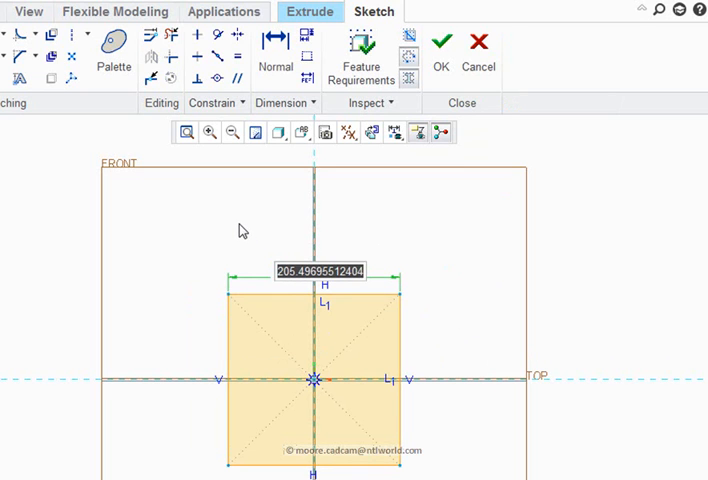
# Set the square's side dimension to 30.00 and lock it
pyautogui.write('30.00')
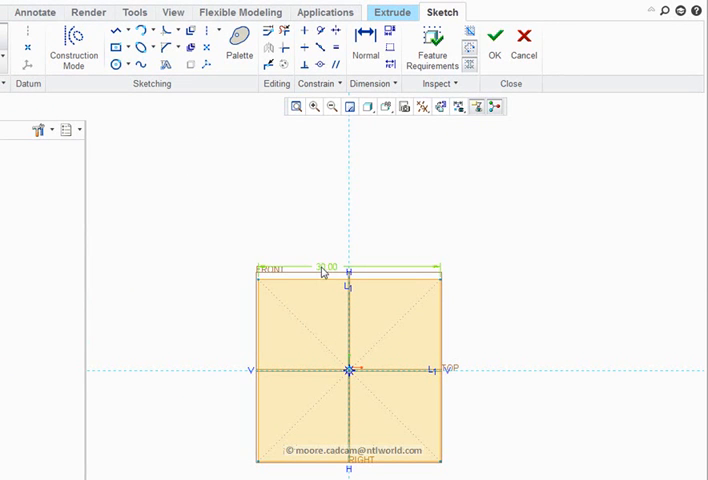
pyautogui.doubleClick(329, 268)
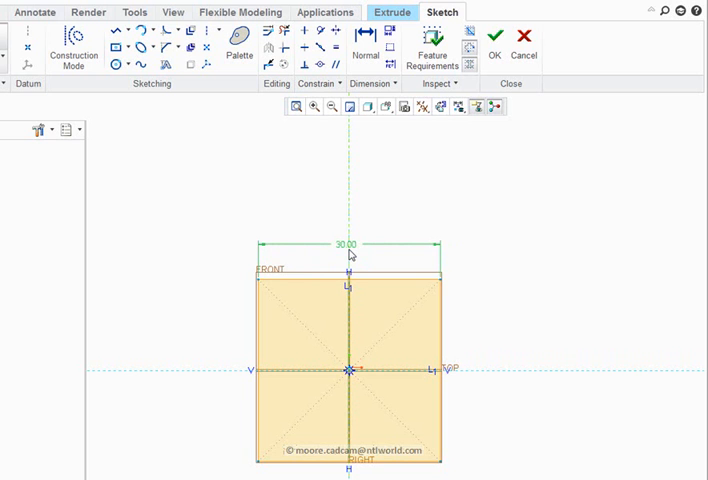
pyautogui.moveTo(349, 252)
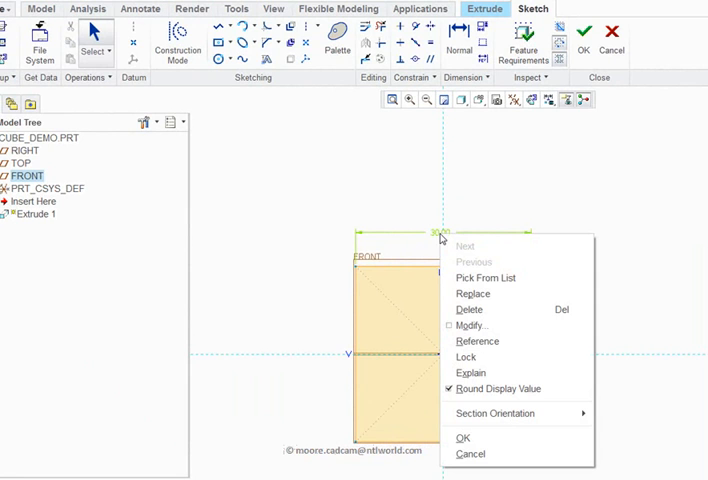
pyautogui.moveTo(472, 357)
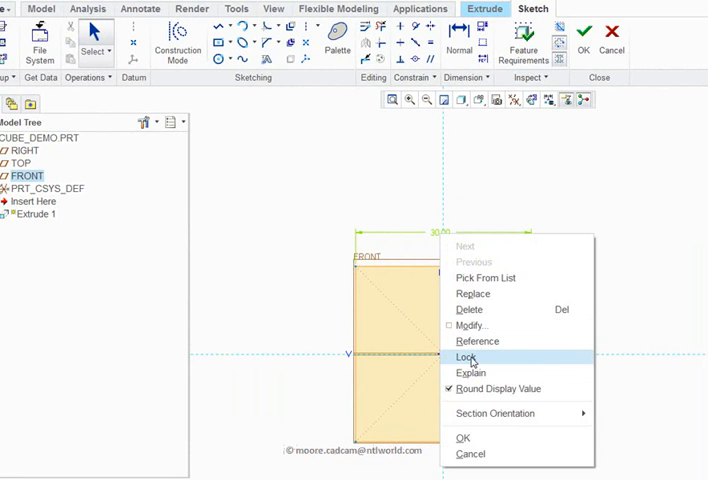
pyautogui.click(471, 357)
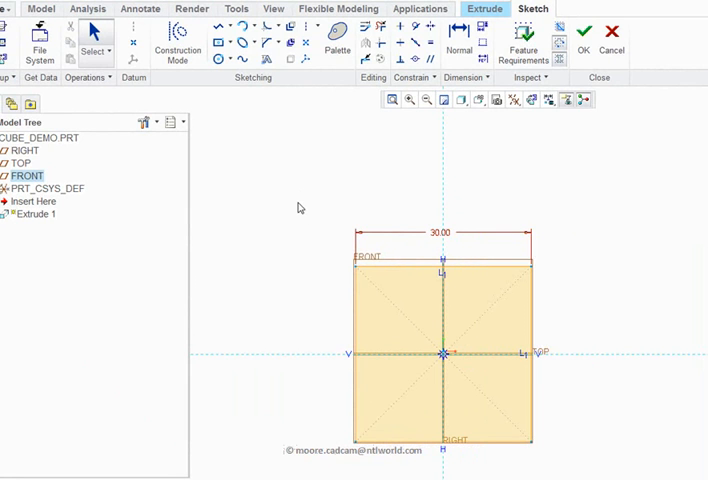
pyautogui.moveTo(507, 197)
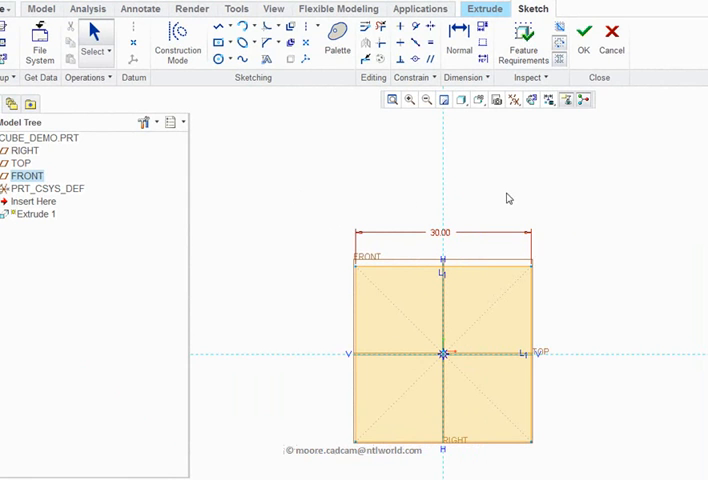
pyautogui.moveTo(364, 321)
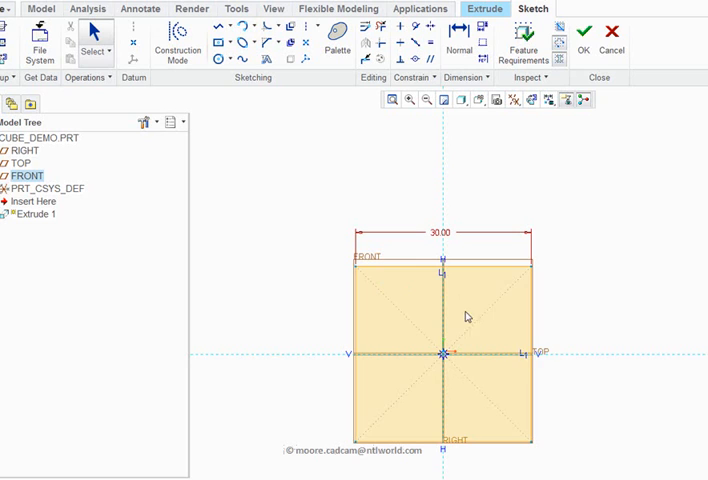
pyautogui.moveTo(586, 40)
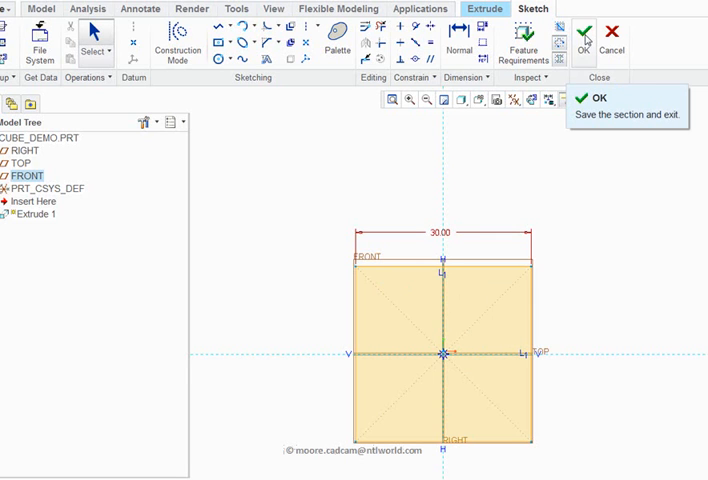
# Accept the square sketch and turn off datum plane display
pyautogui.click(585, 34)
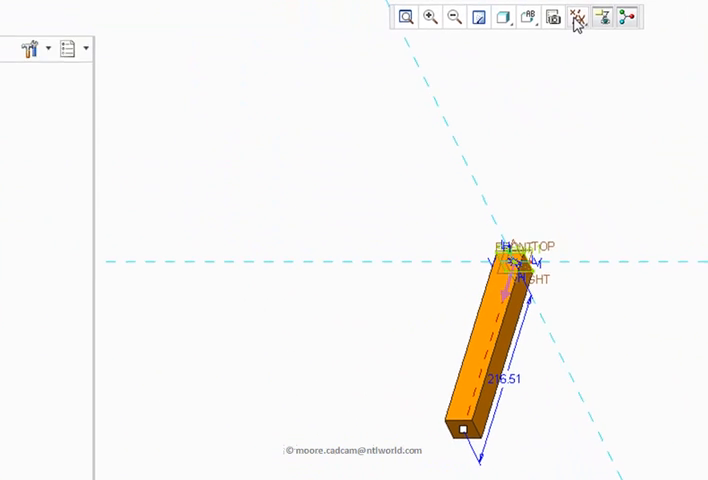
pyautogui.click(579, 18)
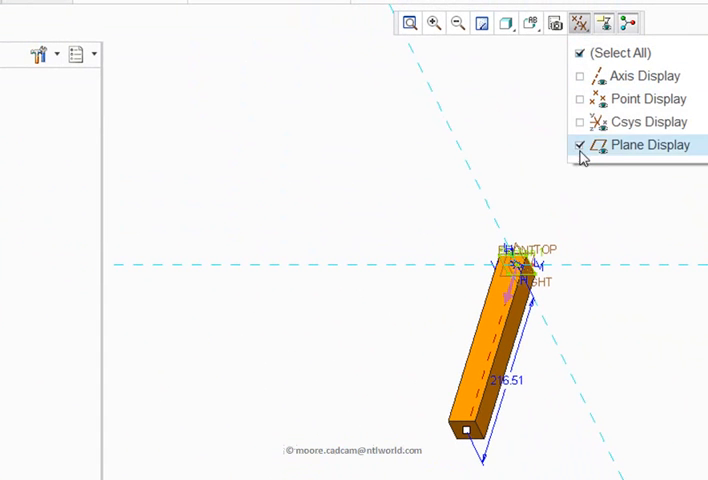
pyautogui.click(579, 145)
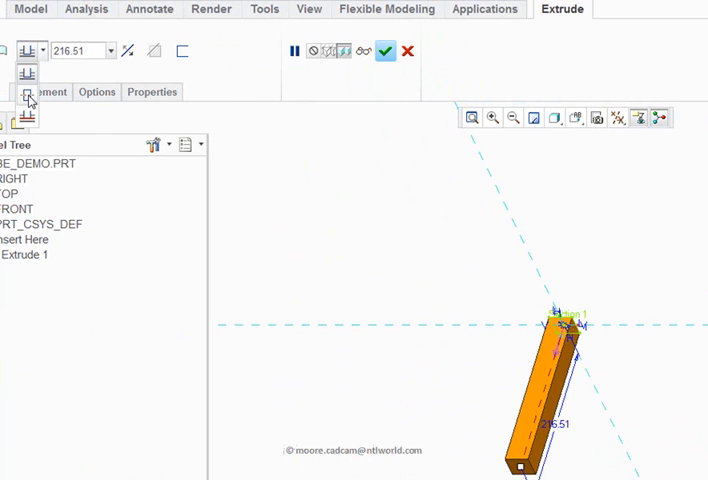
pyautogui.moveTo(27, 99)
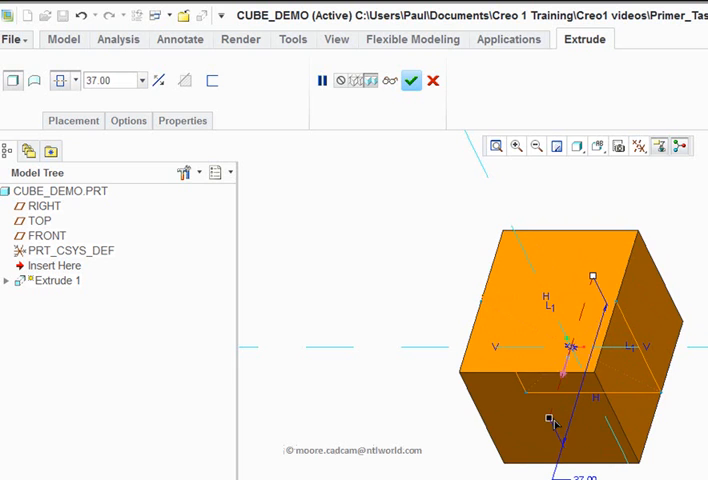
# Extrude the square symmetrically to 30 depth and finish the cube
pyautogui.moveTo(546, 418); pyautogui.dragTo(548, 414)
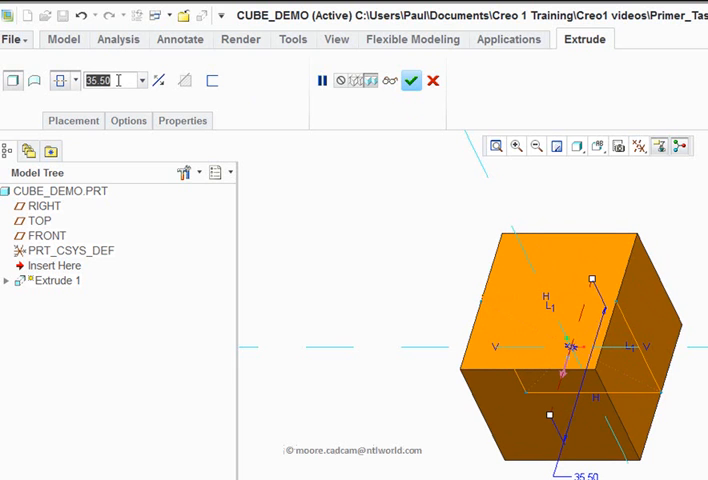
pyautogui.write('30')
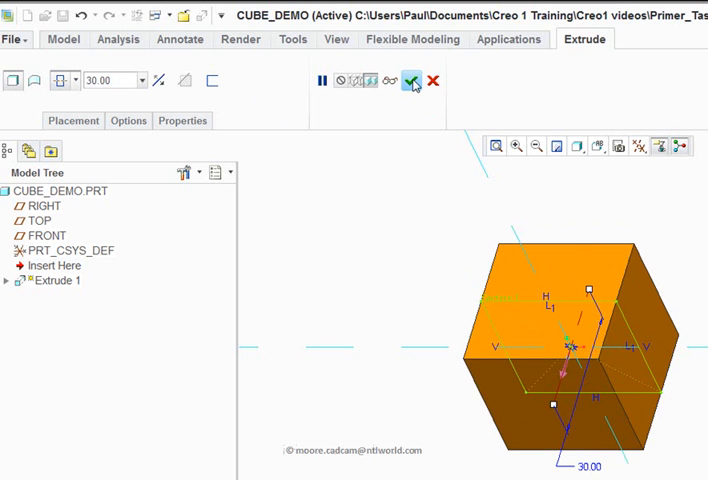
pyautogui.moveTo(410, 81)
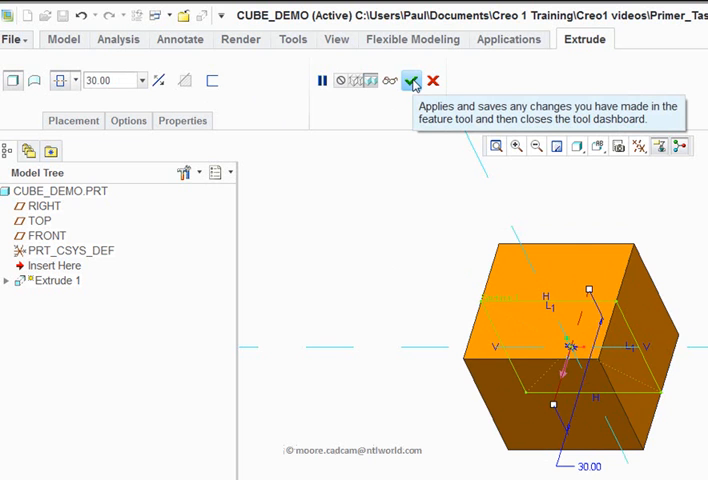
pyautogui.click(411, 81)
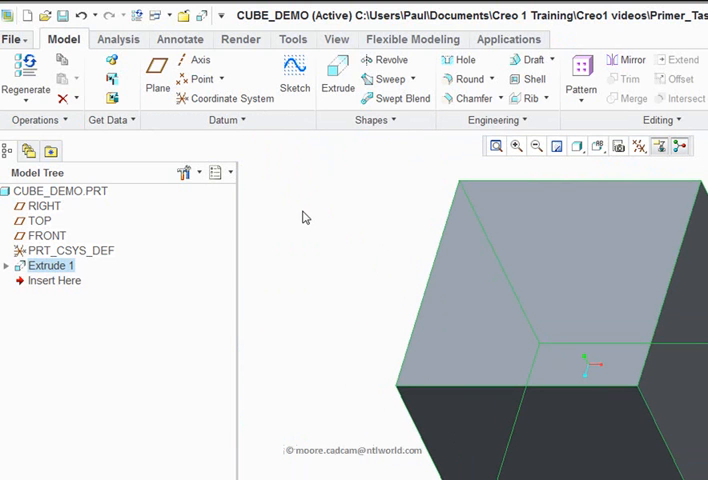
pyautogui.moveTo(312, 214)
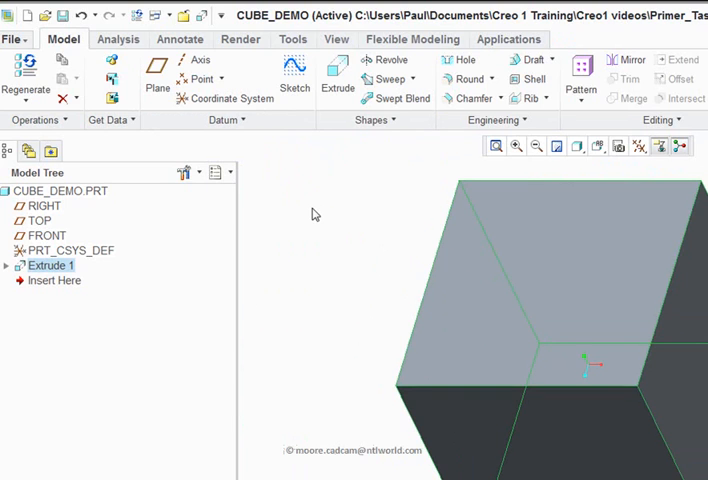